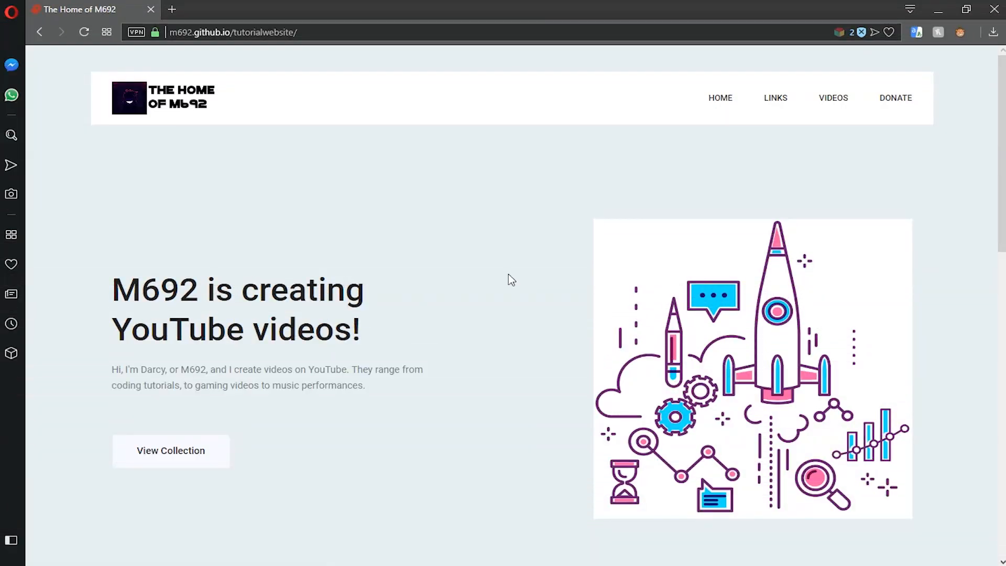
mouse_move(843, 297)
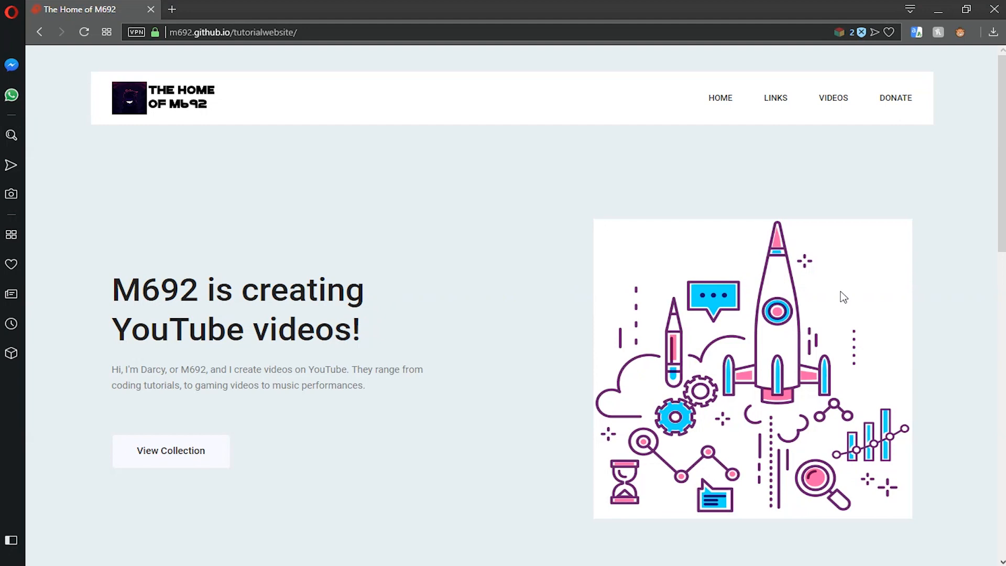
mouse_move(859, 228)
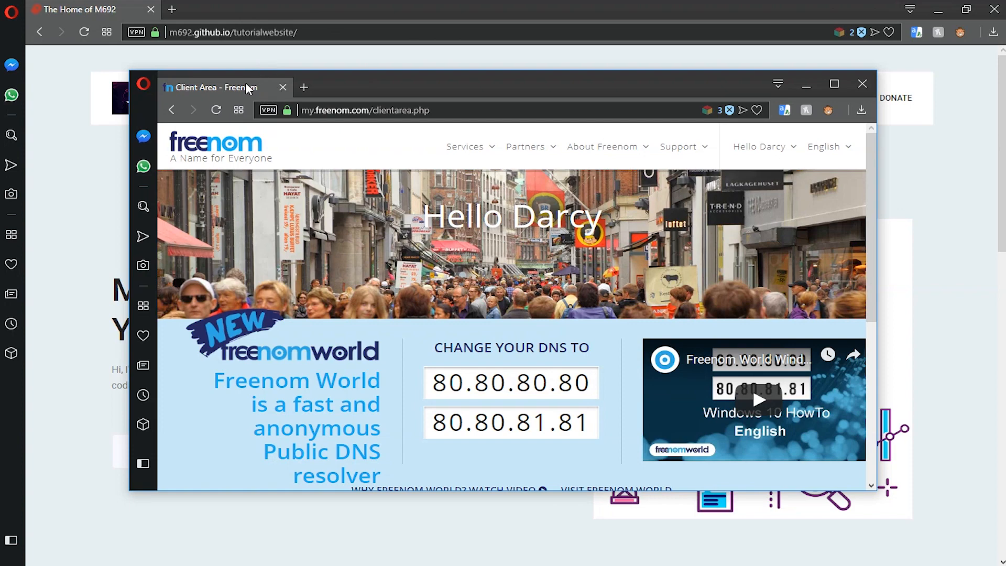
Dock the Freenom tab and go from My Domains to the Register a New Domain checker.
click(834, 83)
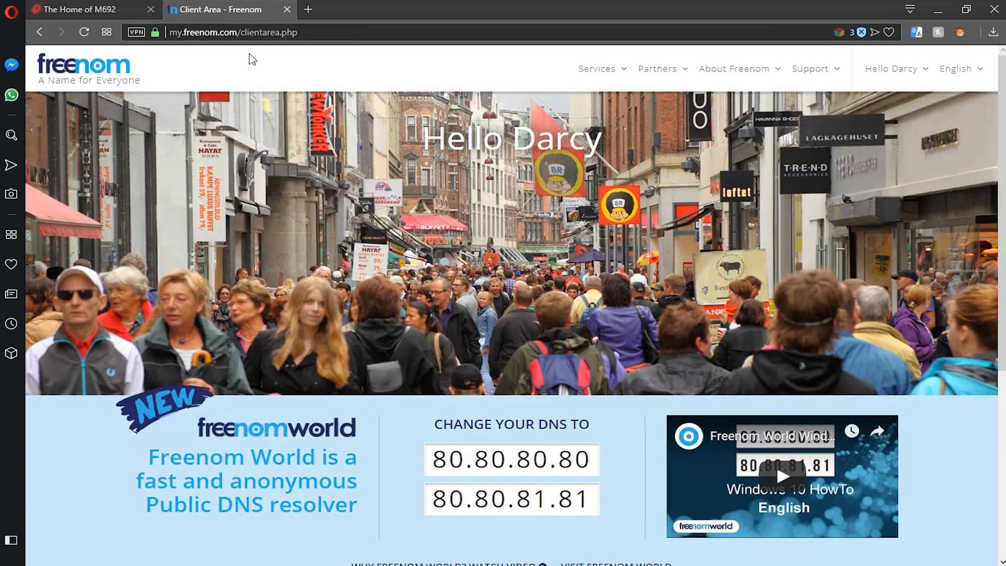
double_click(201, 31)
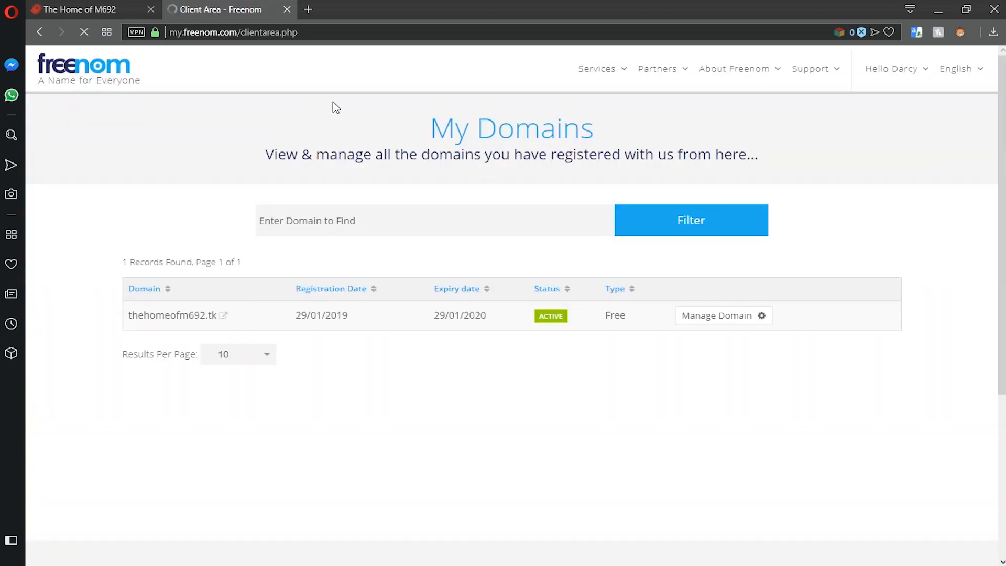
click(597, 68)
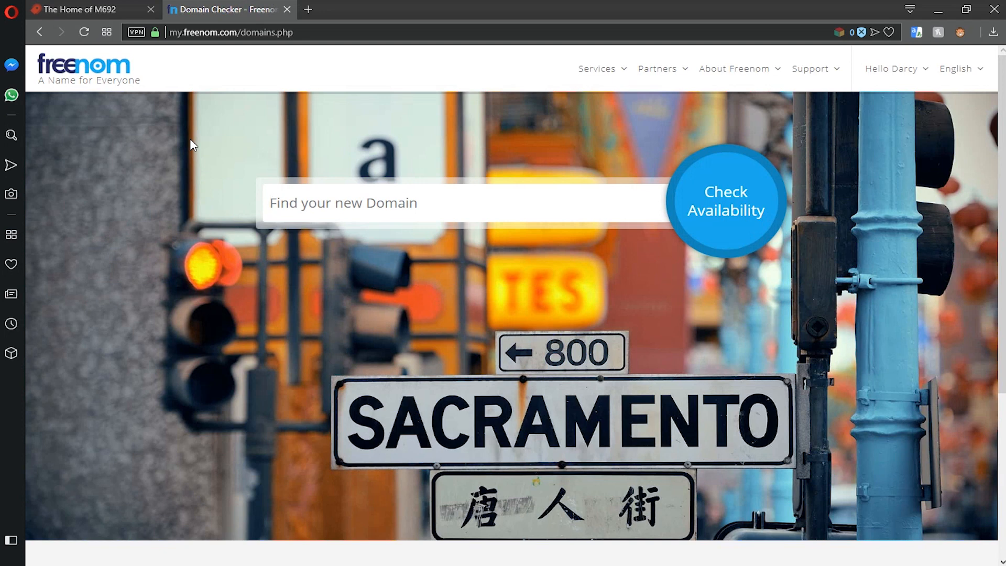
Search availability for m692stutorialwebsite and claim the free .tk version into the cart.
text(m692s)
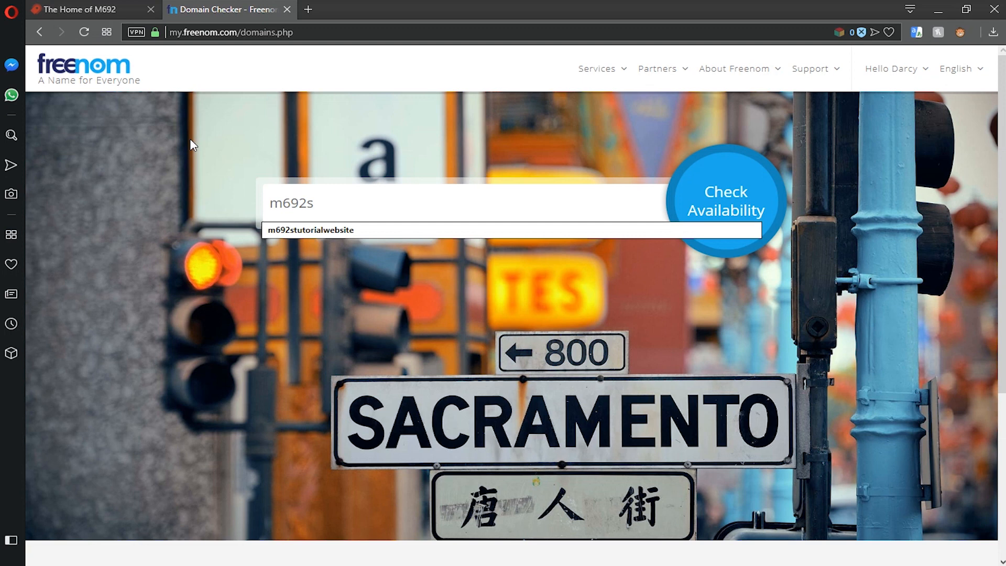
click(331, 229)
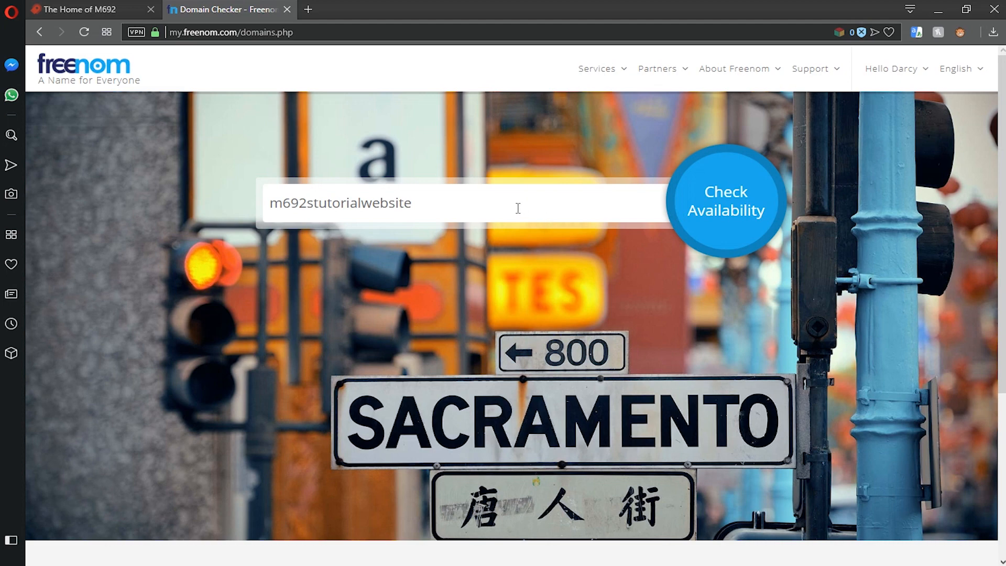
click(726, 200)
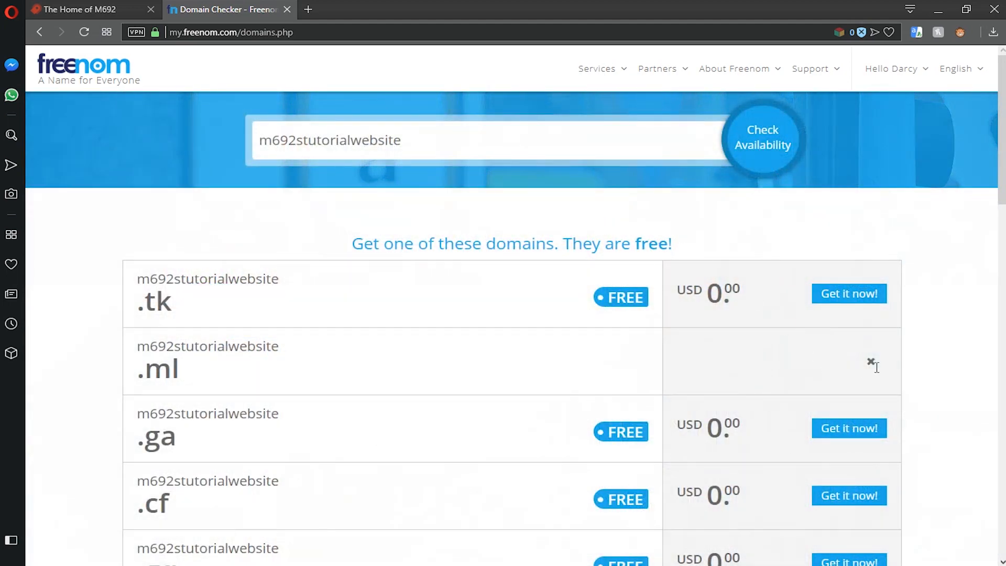
scroll(down, 3)
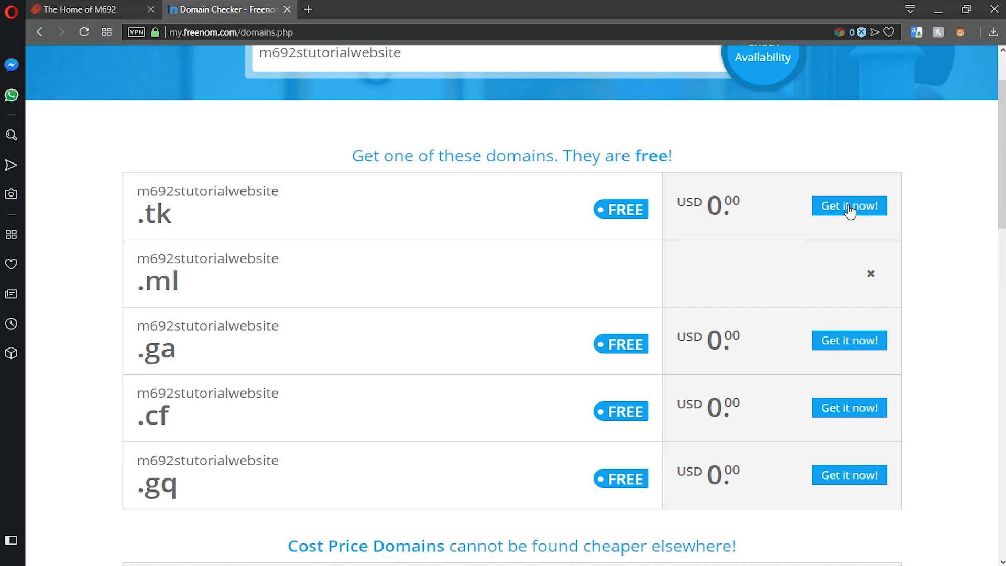
click(849, 206)
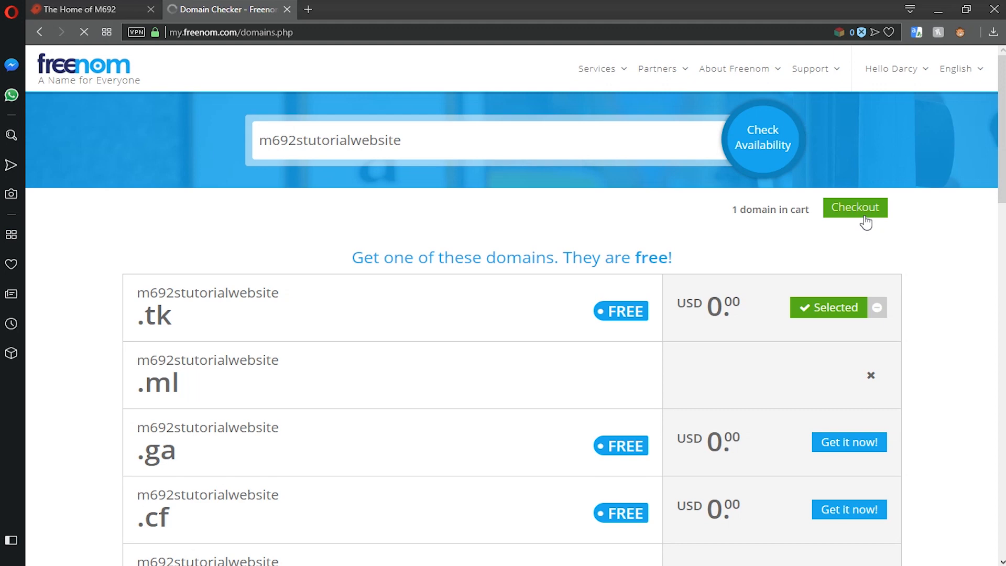
click(855, 208)
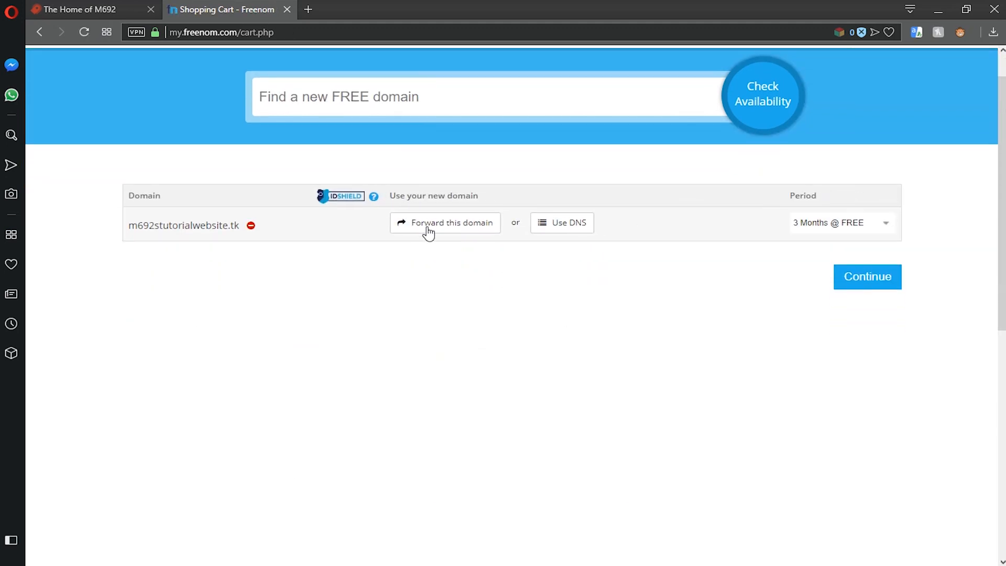
click(81, 8)
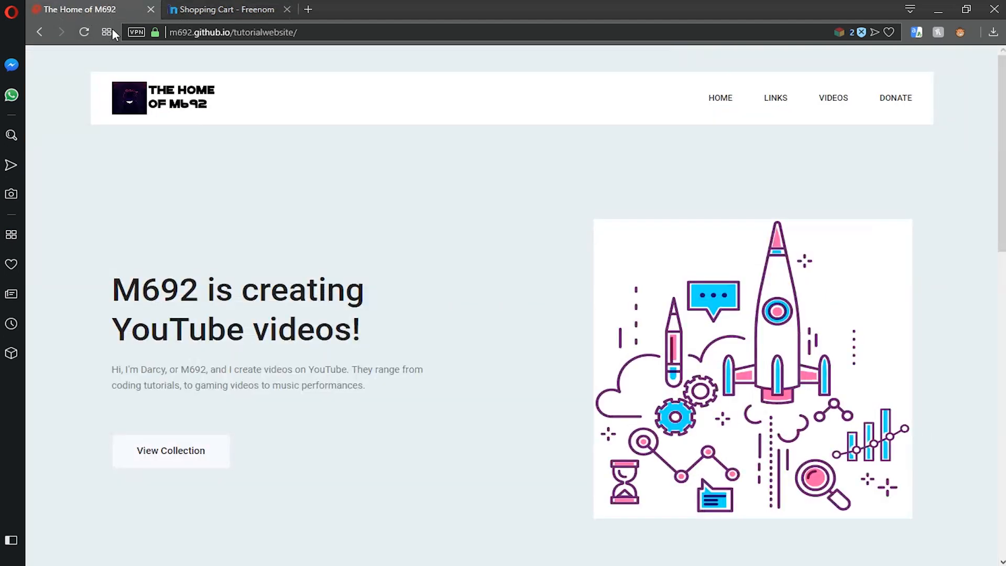
click(227, 9)
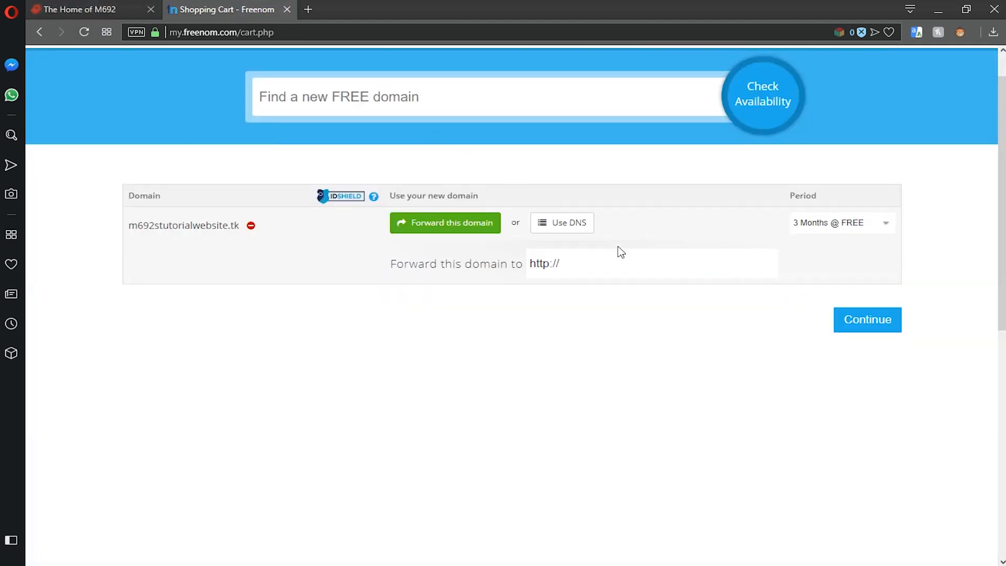
text(https://m692.github.io/tutorialwebsite/)
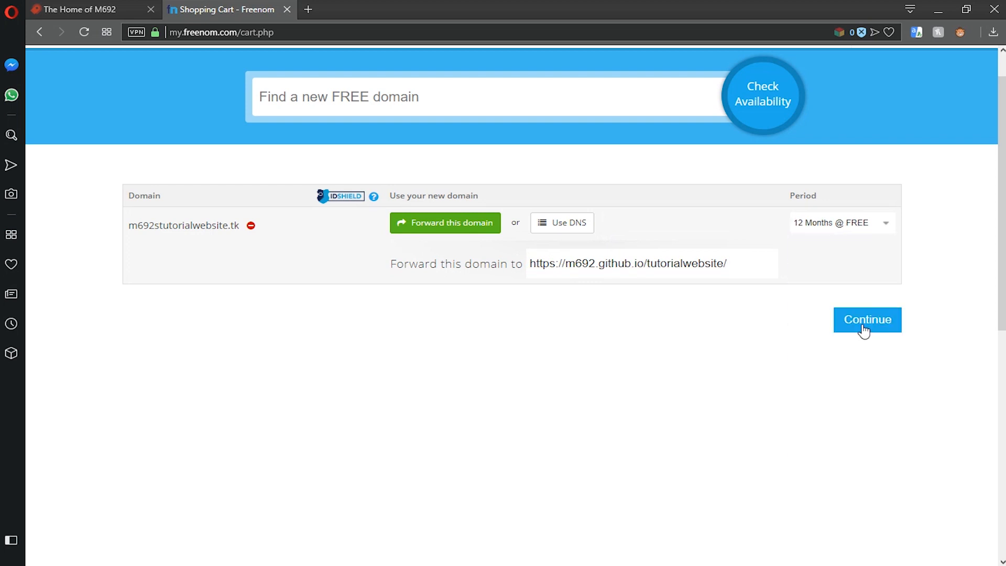
click(867, 319)
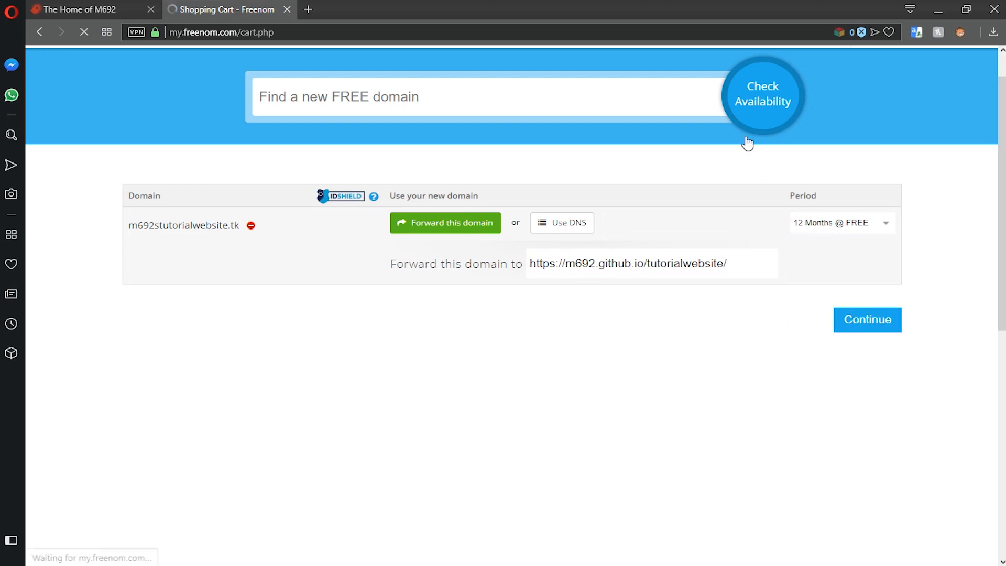
mouse_move(220, 9)
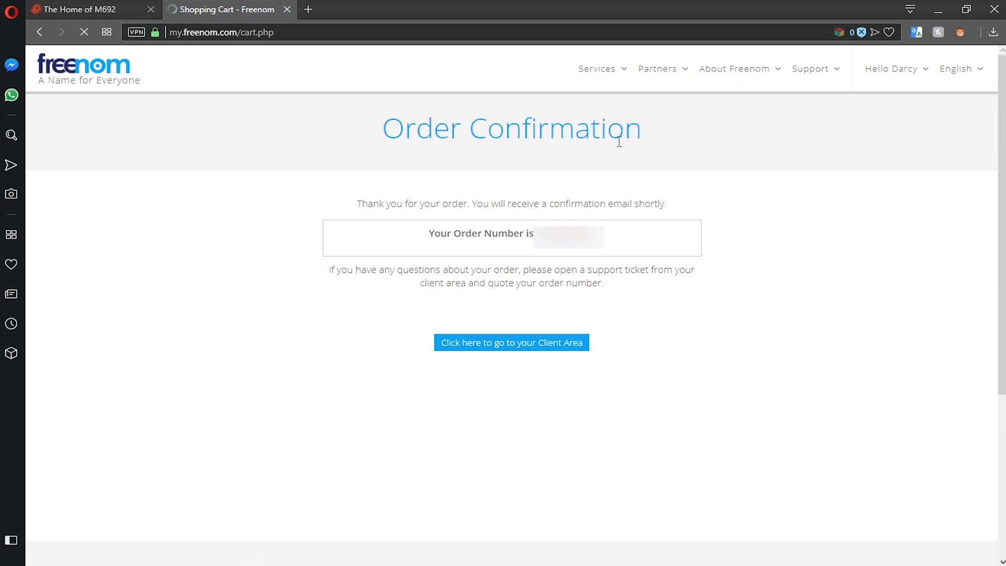
Return to the client area and manage the active m692stutorialwebsite.tk domain.
click(511, 342)
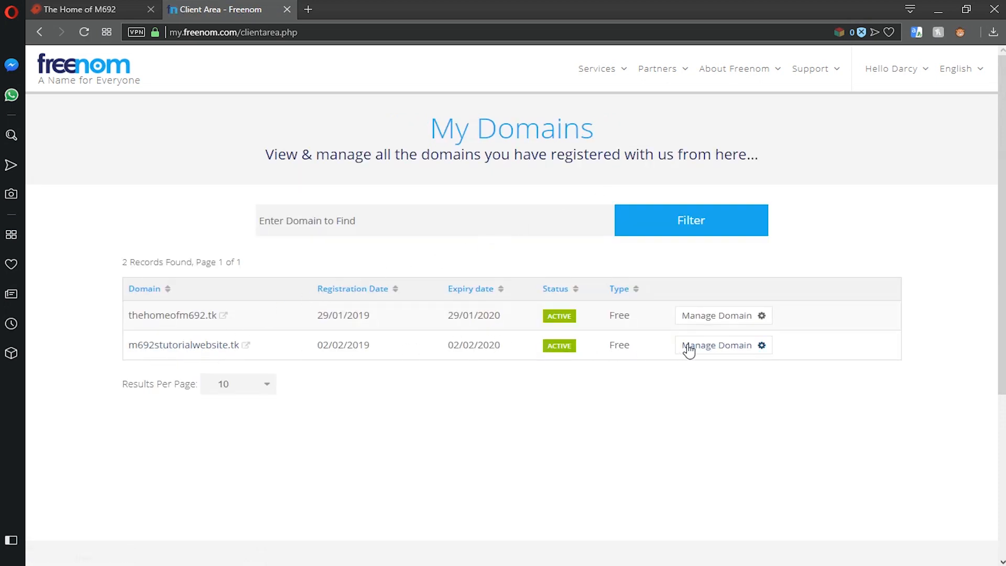
click(717, 344)
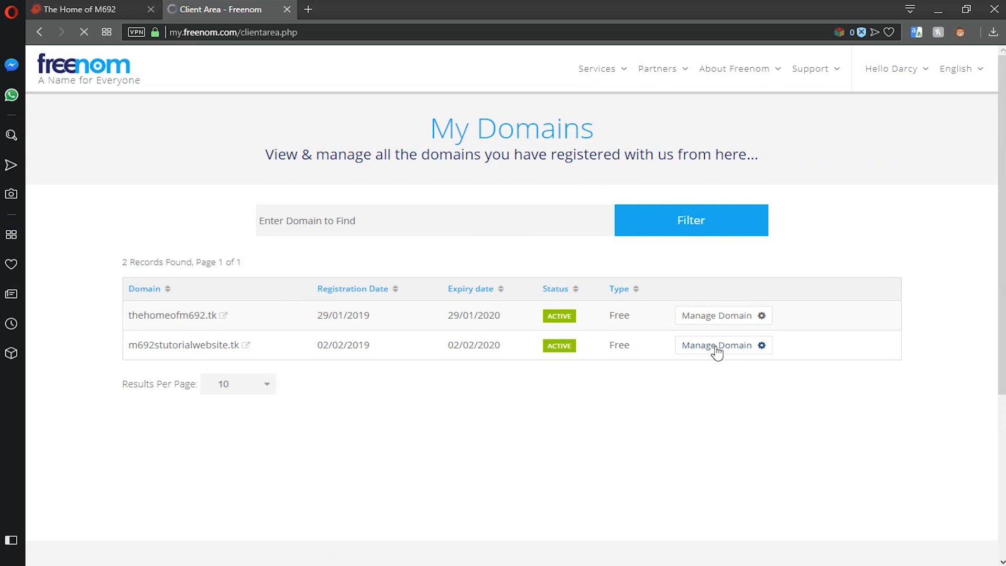
click(717, 344)
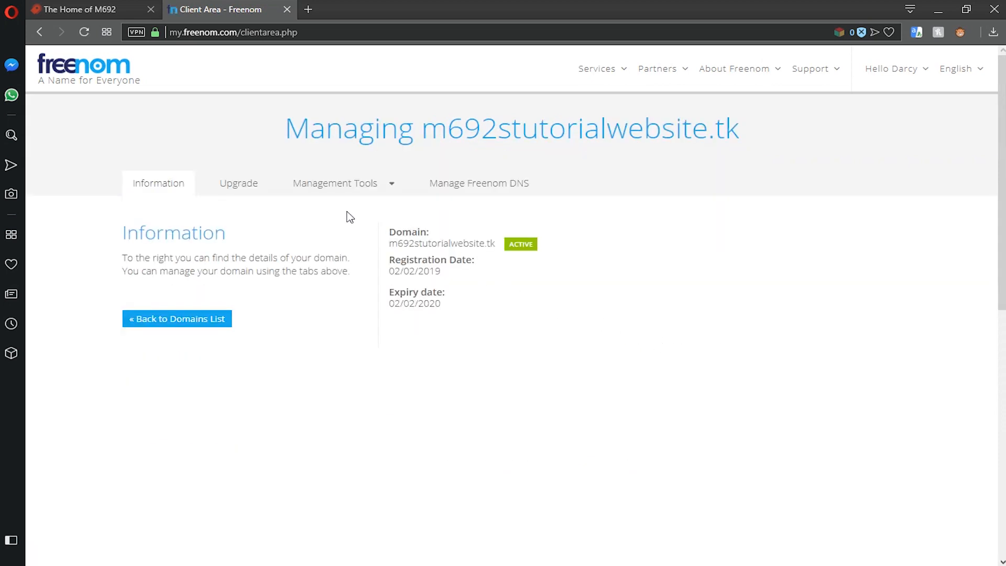
mouse_move(338, 244)
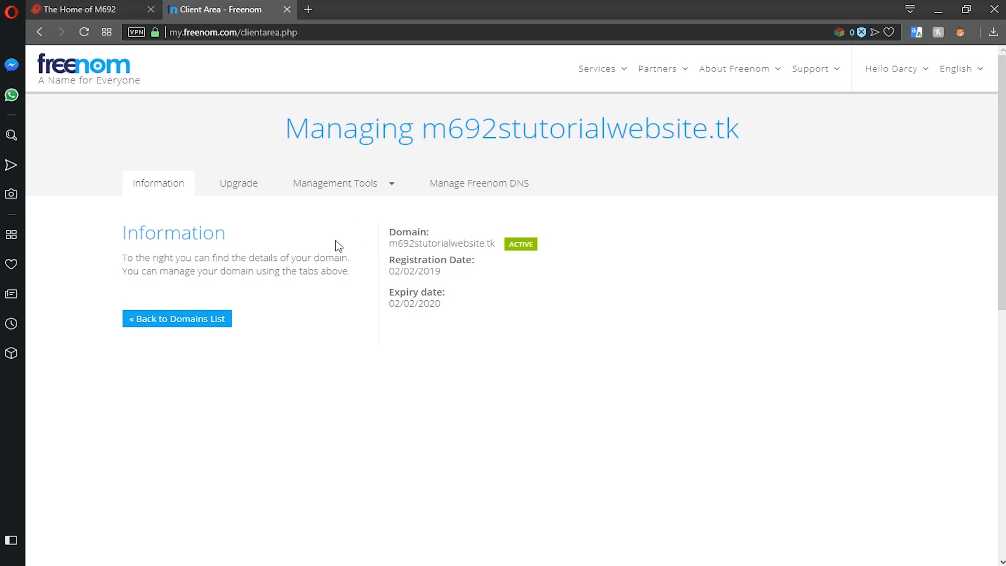
mouse_move(506, 246)
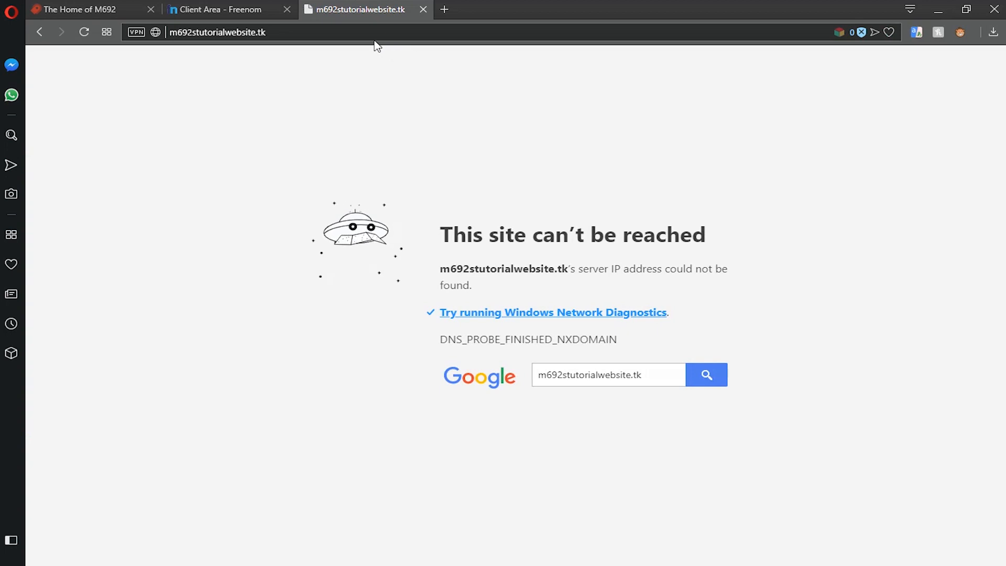
Load m692stutorialwebsite.tk in the address bar to reach the M692 home page.
click(84, 31)
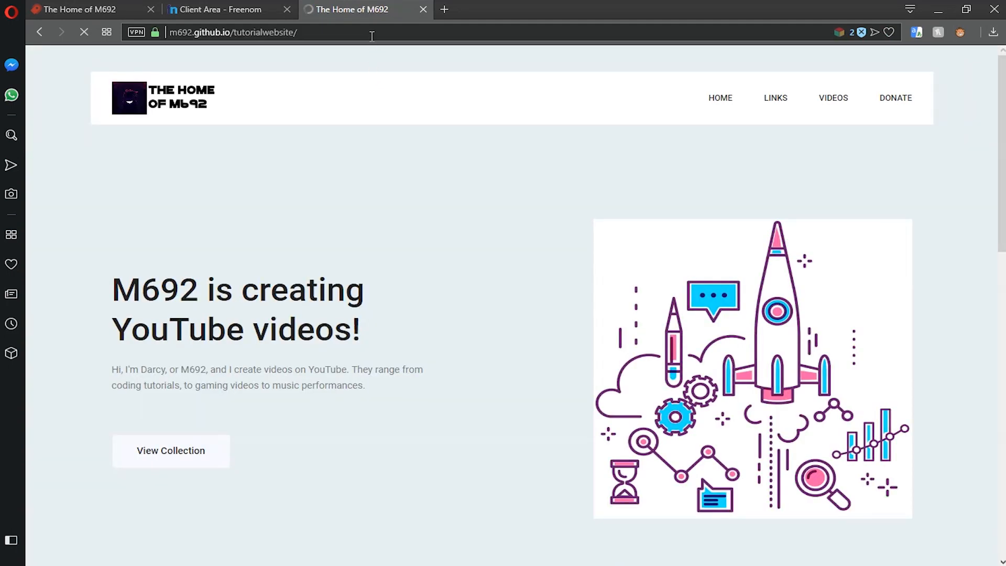
text(m692stutorialwebsite.tk)
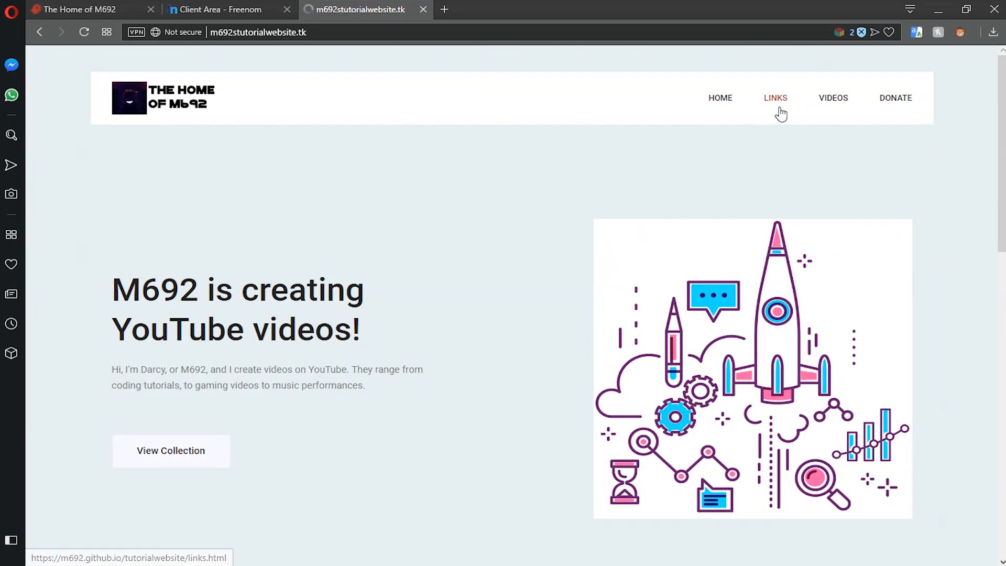
click(775, 98)
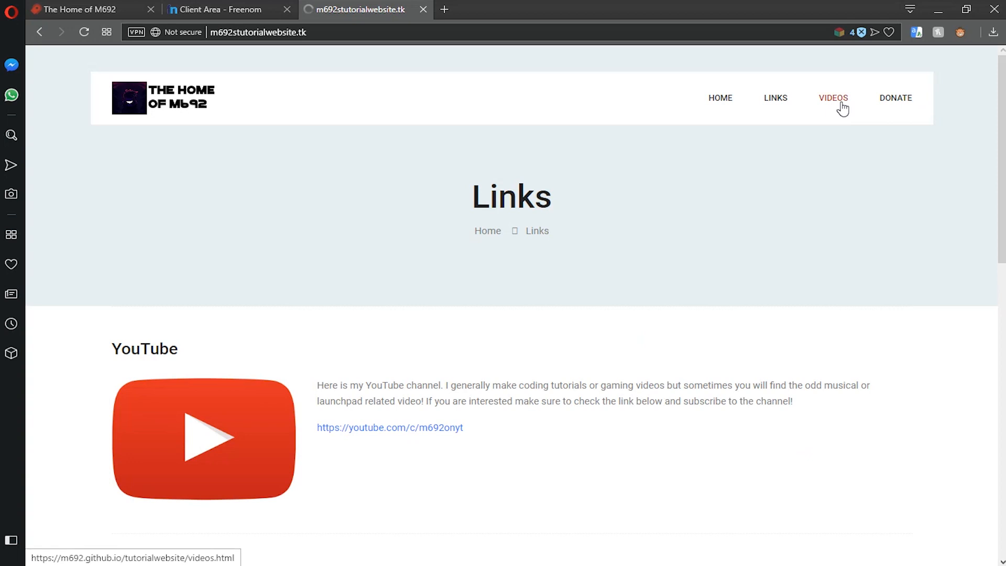
click(833, 99)
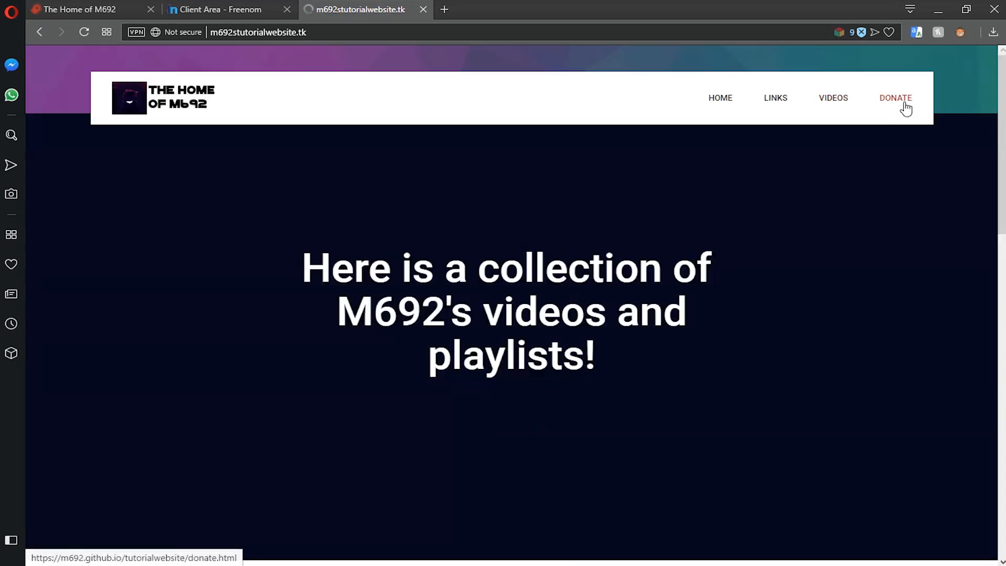
click(895, 99)
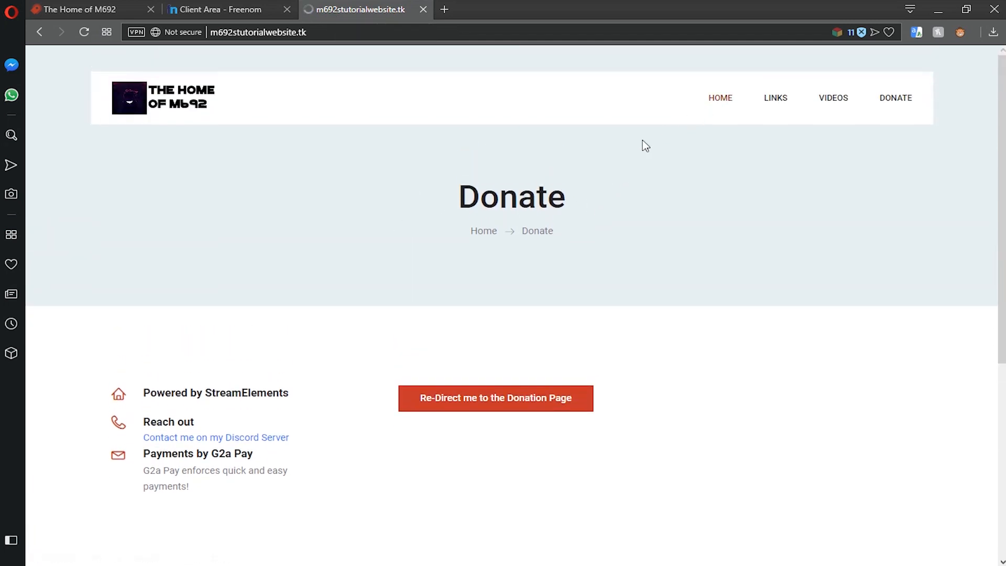
click(721, 99)
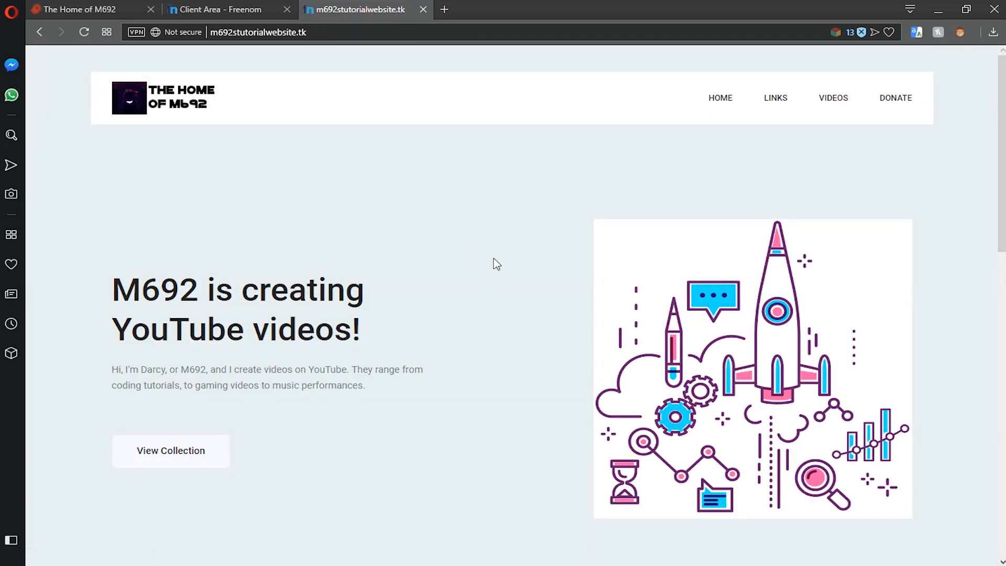
mouse_move(489, 348)
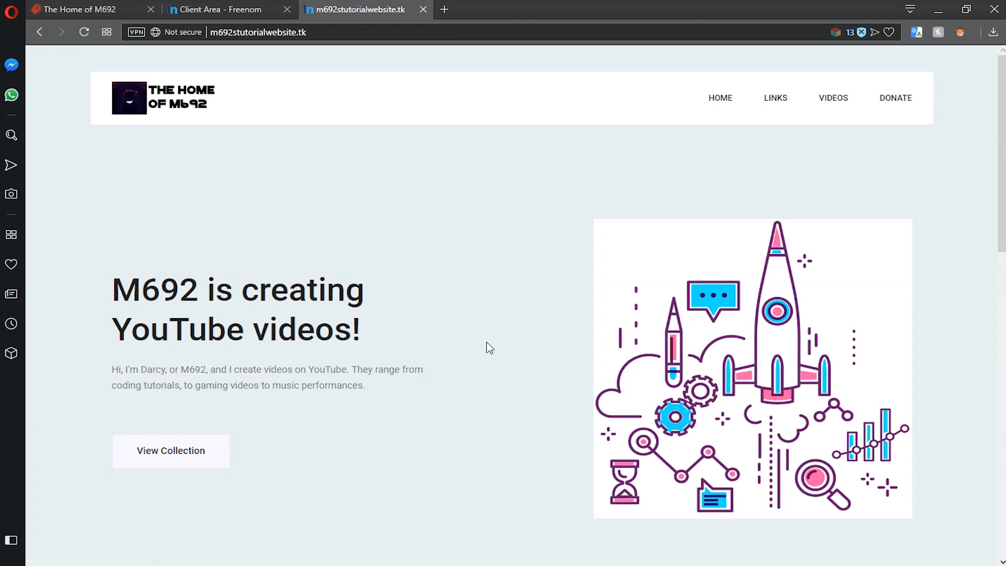